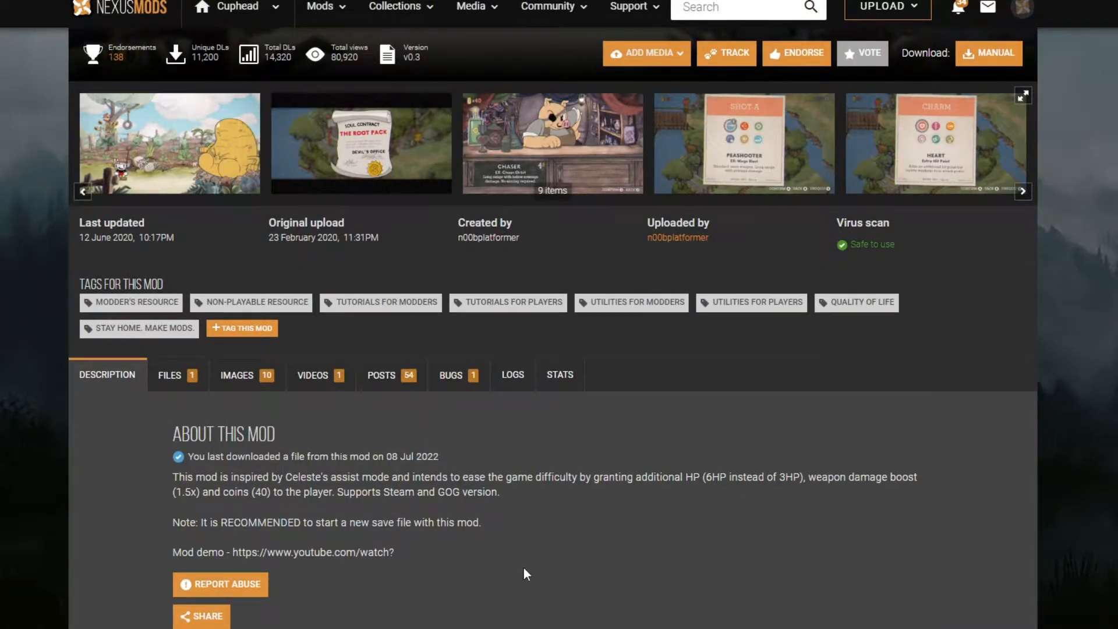
mouse_move(326, 473)
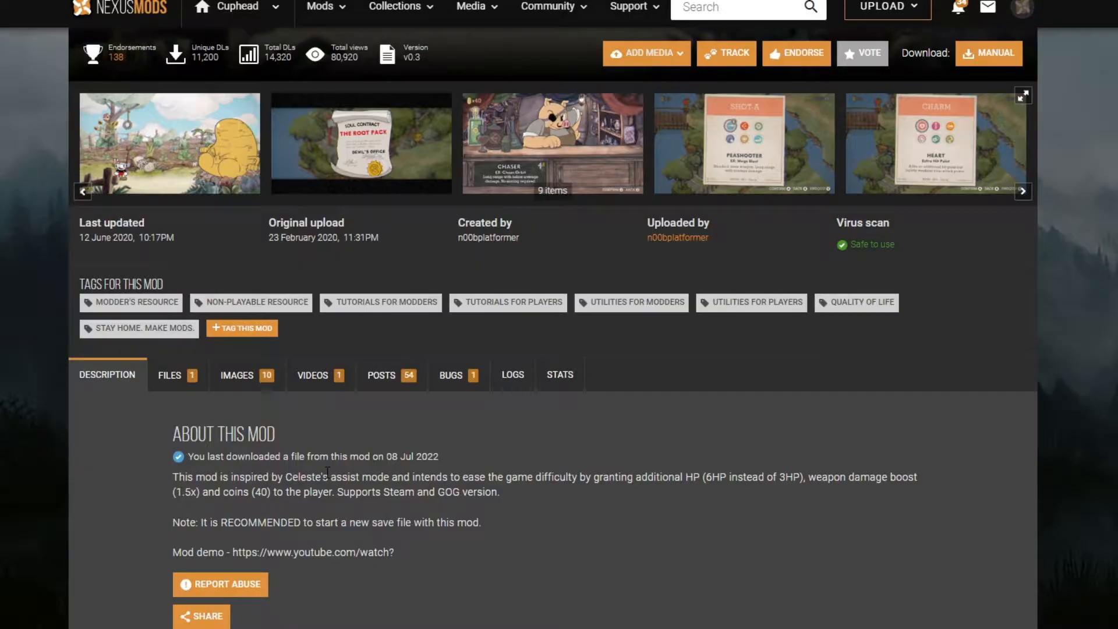
mouse_move(726, 516)
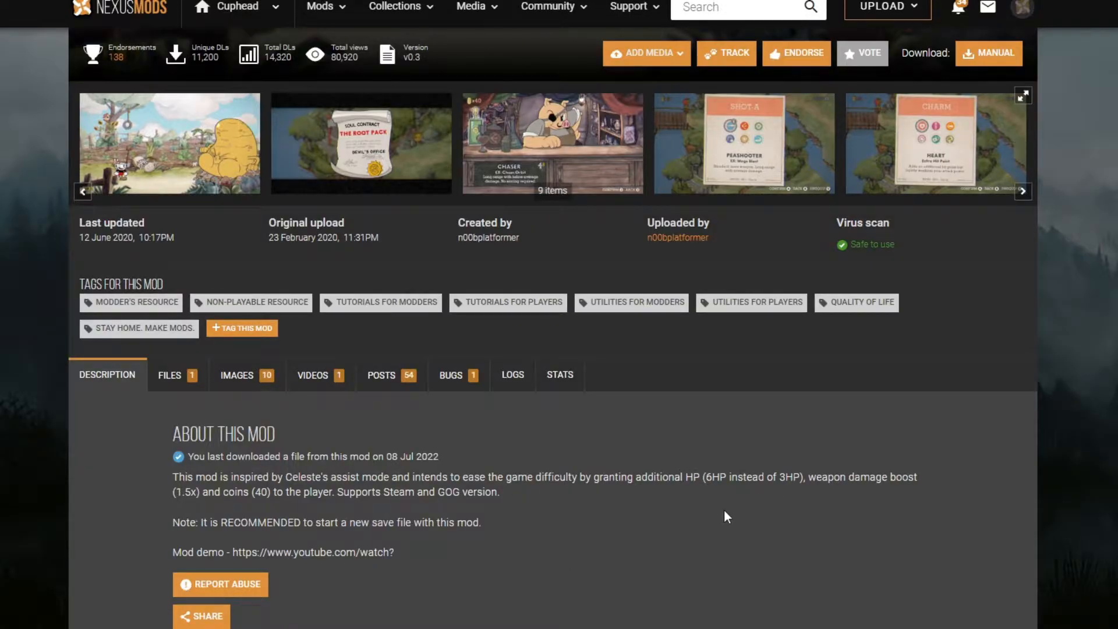
Scroll the mod page down to the Testing section listing Steam v1.2.4
scroll(down, 3)
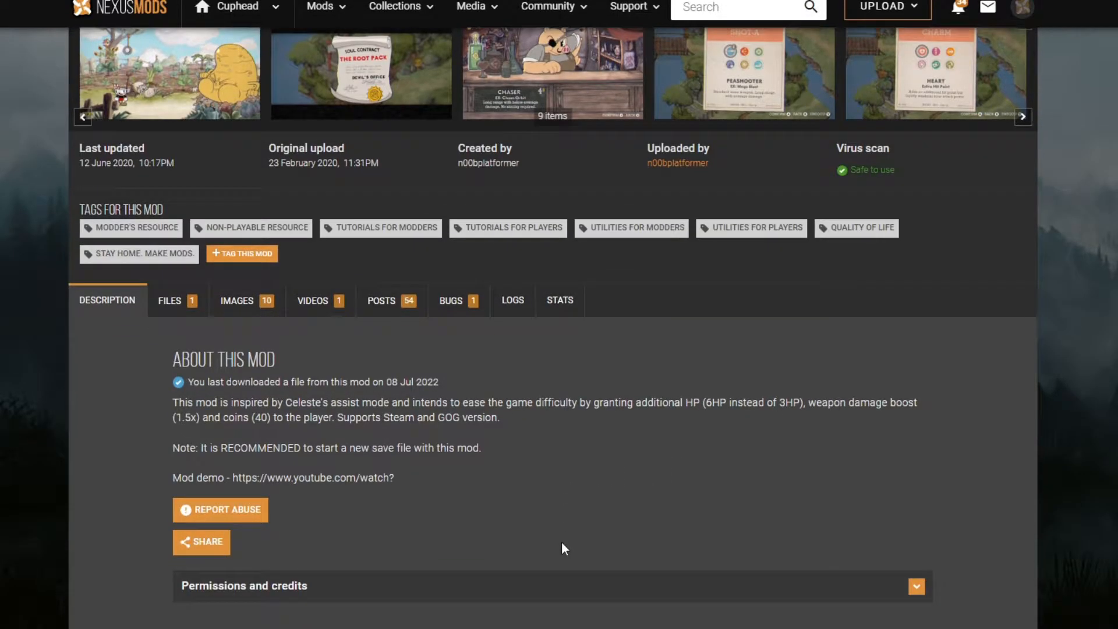
scroll(down, 3)
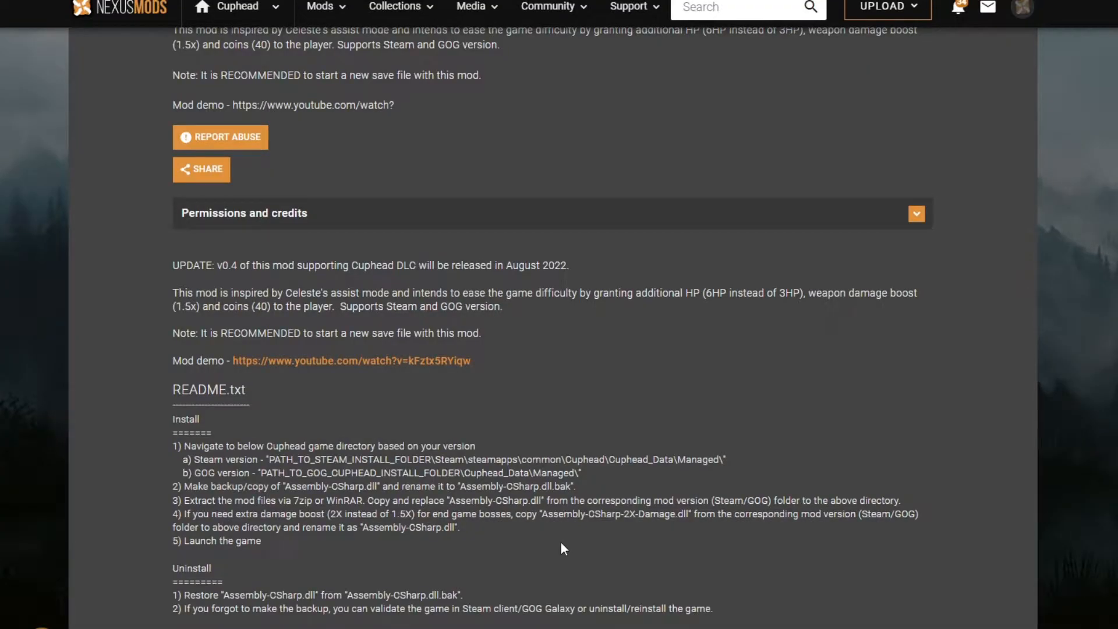
scroll(down, 3)
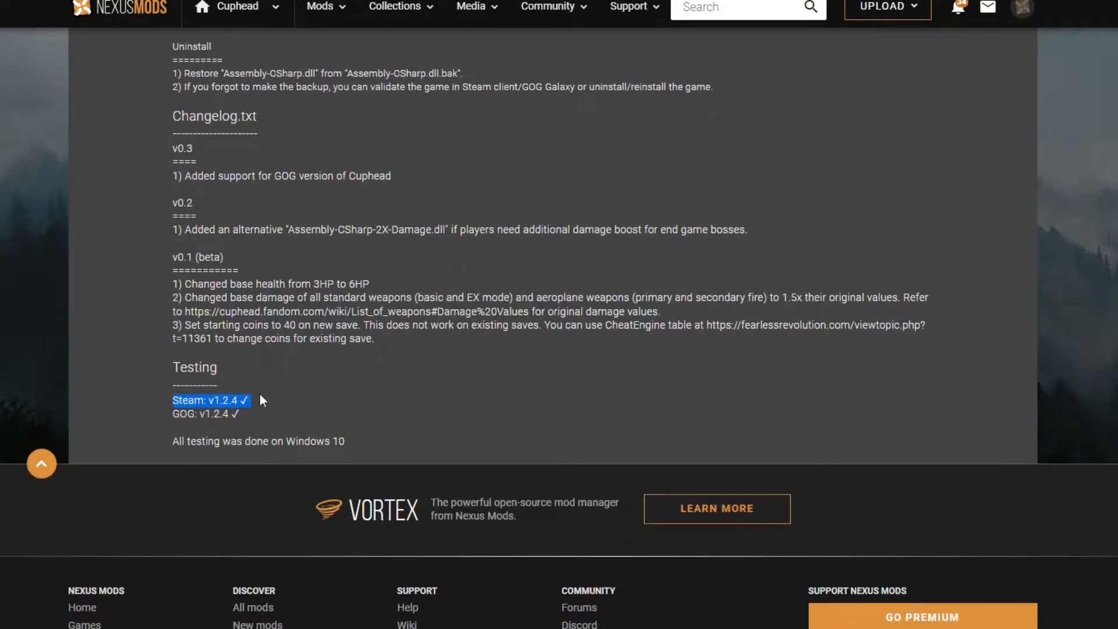
mouse_move(250, 416)
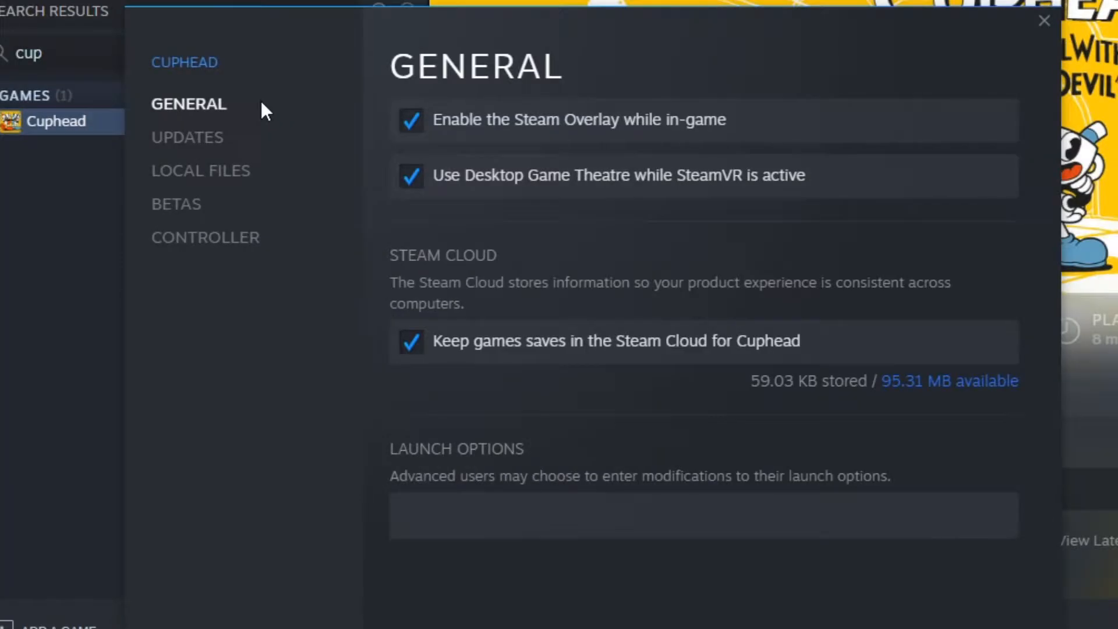
Opt Cuphead into the legacy-1.2.4 beta branch from Properties > Betas
click(176, 204)
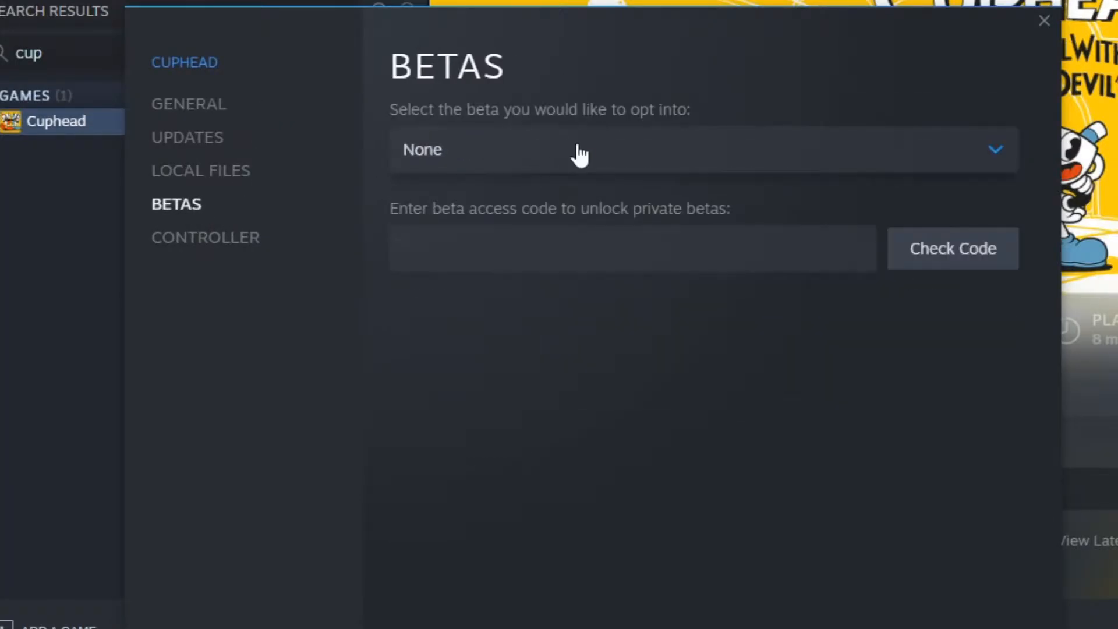
click(703, 151)
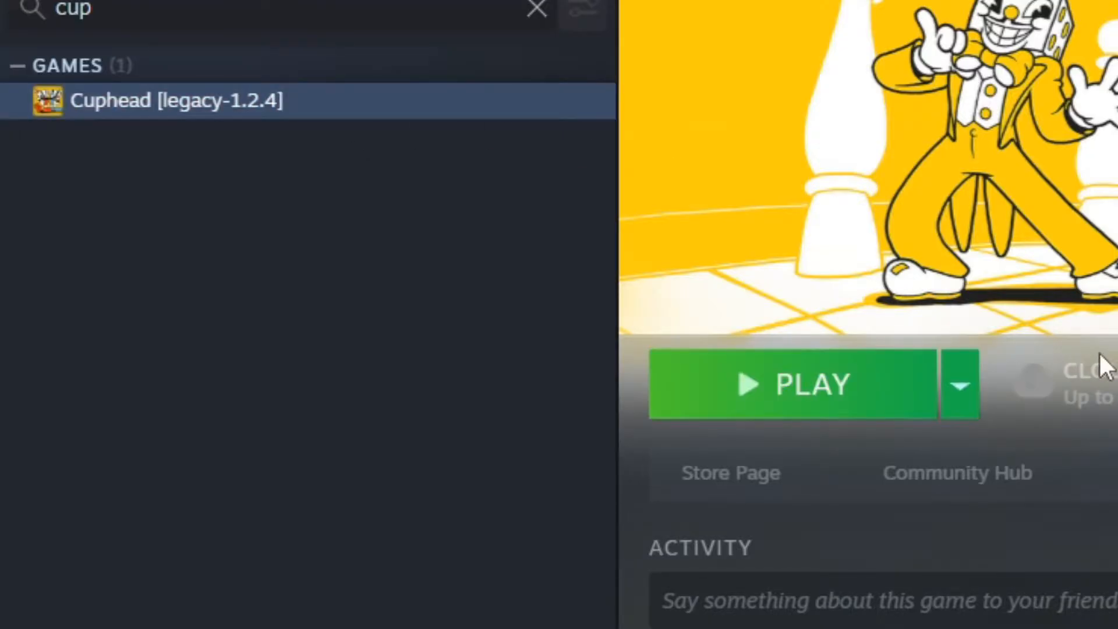
Browse Cuphead's local files from the library entry's Manage menu
click(959, 384)
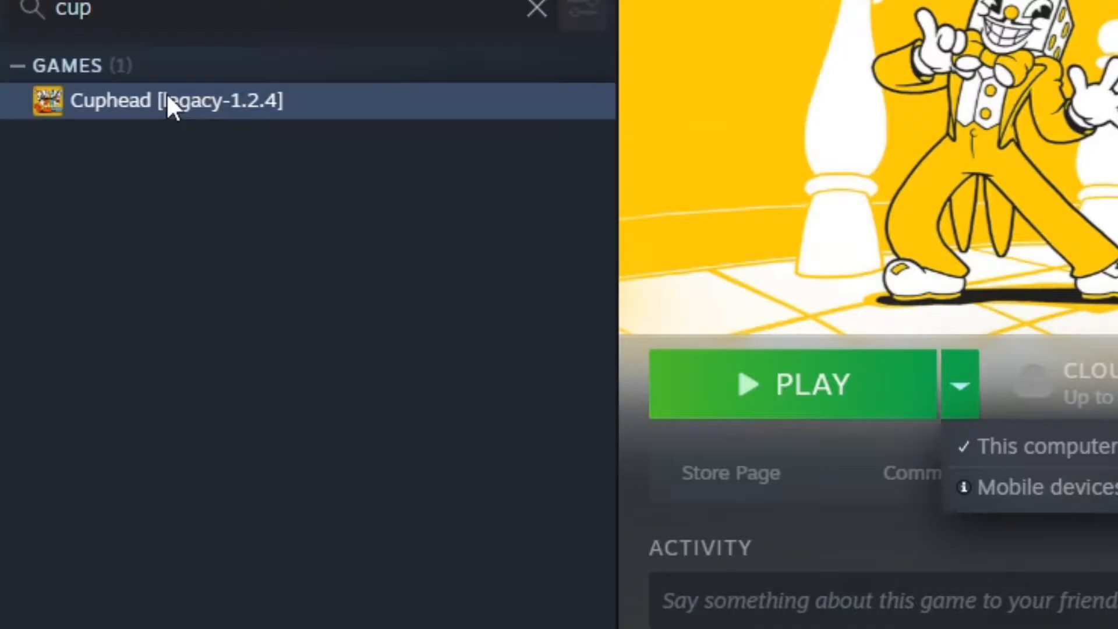
click(221, 153)
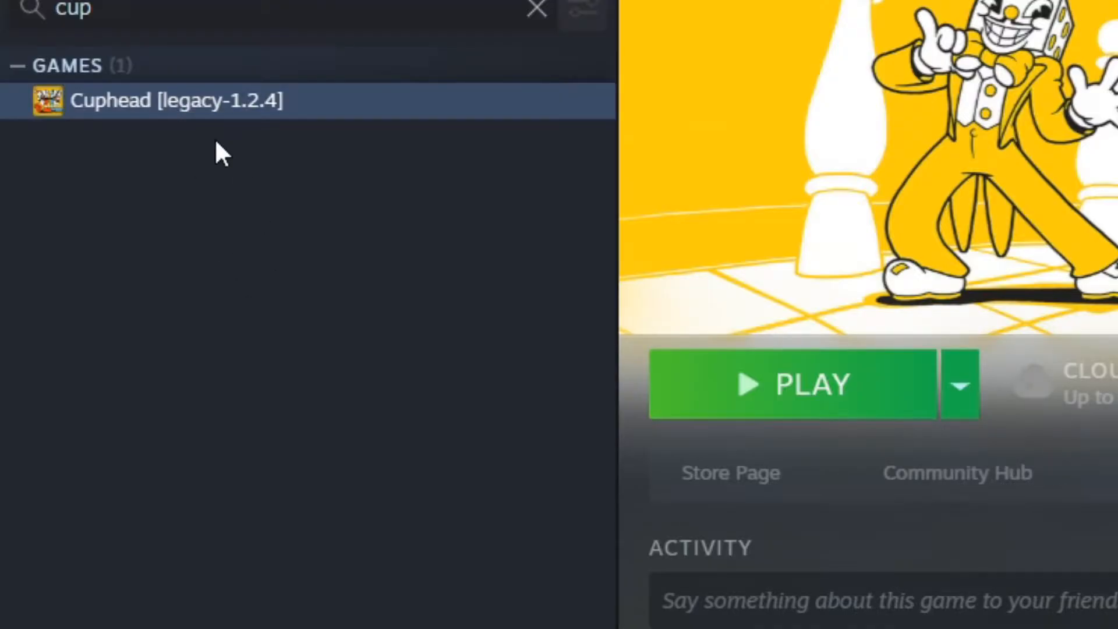
right_click(175, 100)
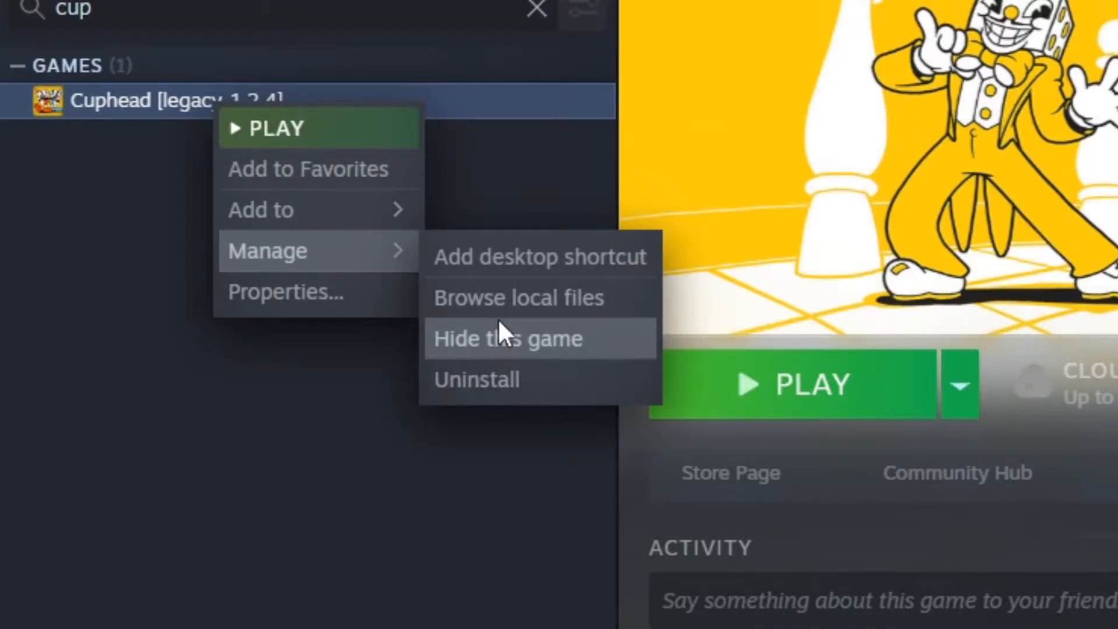
click(517, 297)
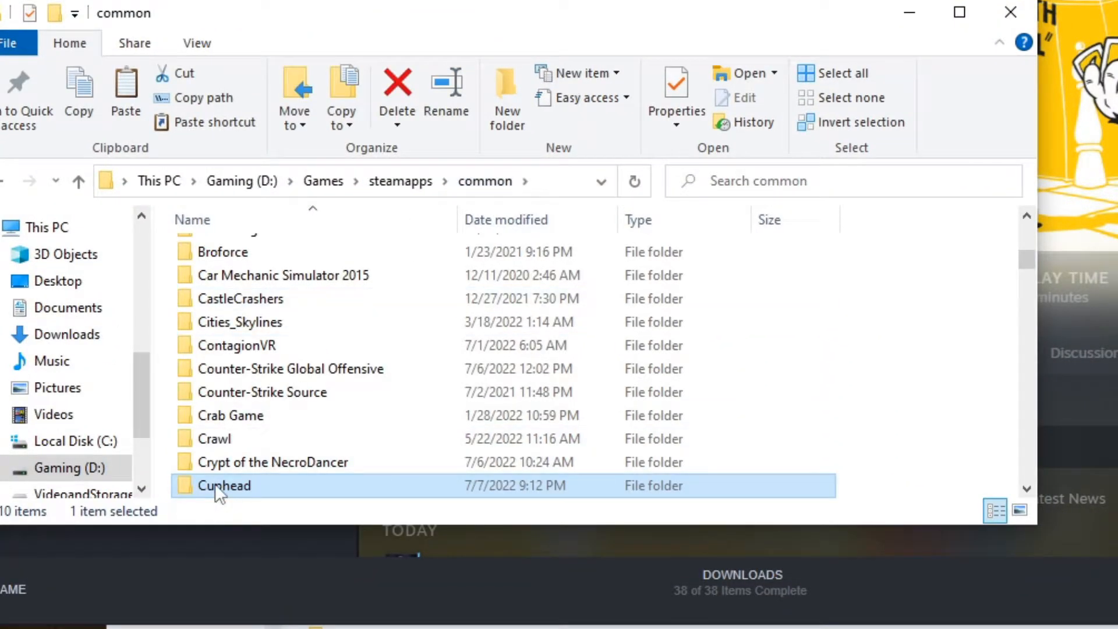
Paste a backup duplicate 'Cuphead - Copy' into the common folder and begin renaming it
scroll(down, 3)
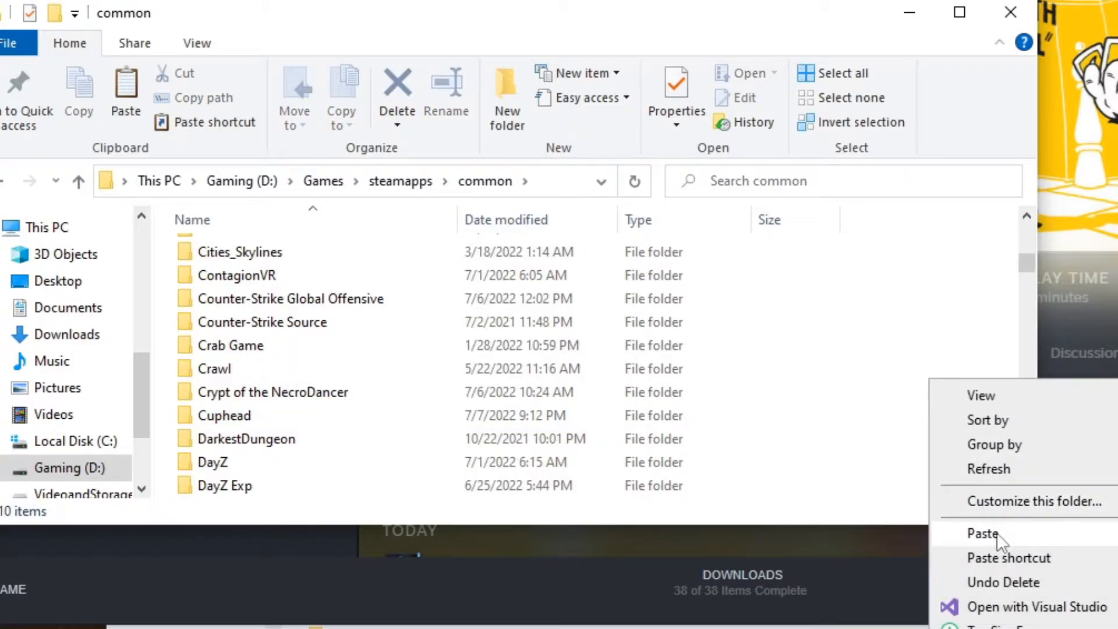
click(983, 534)
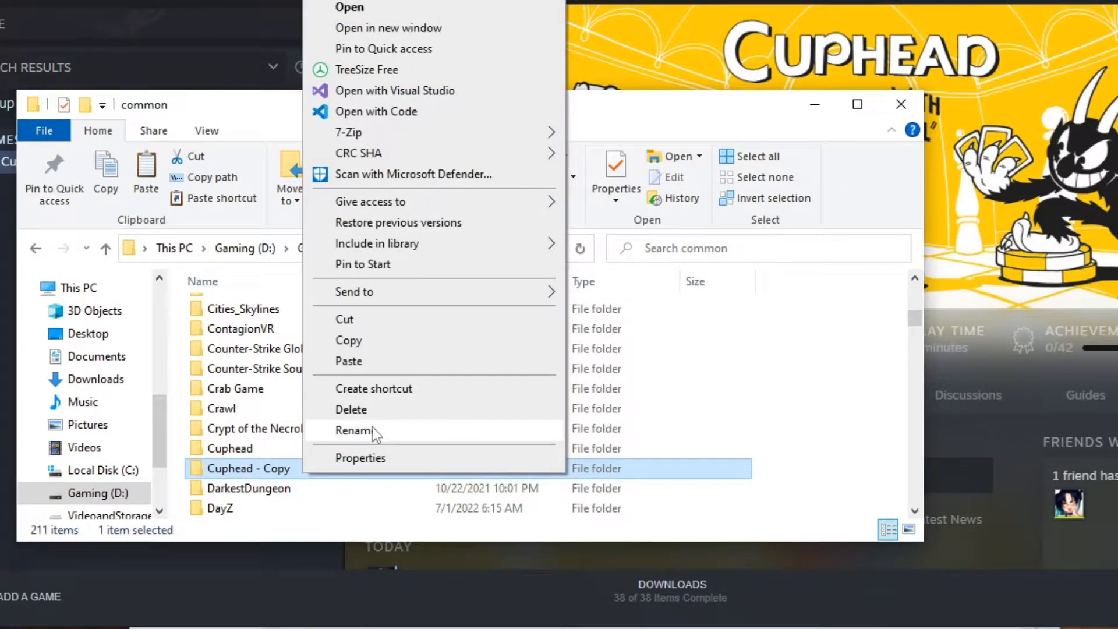
click(354, 431)
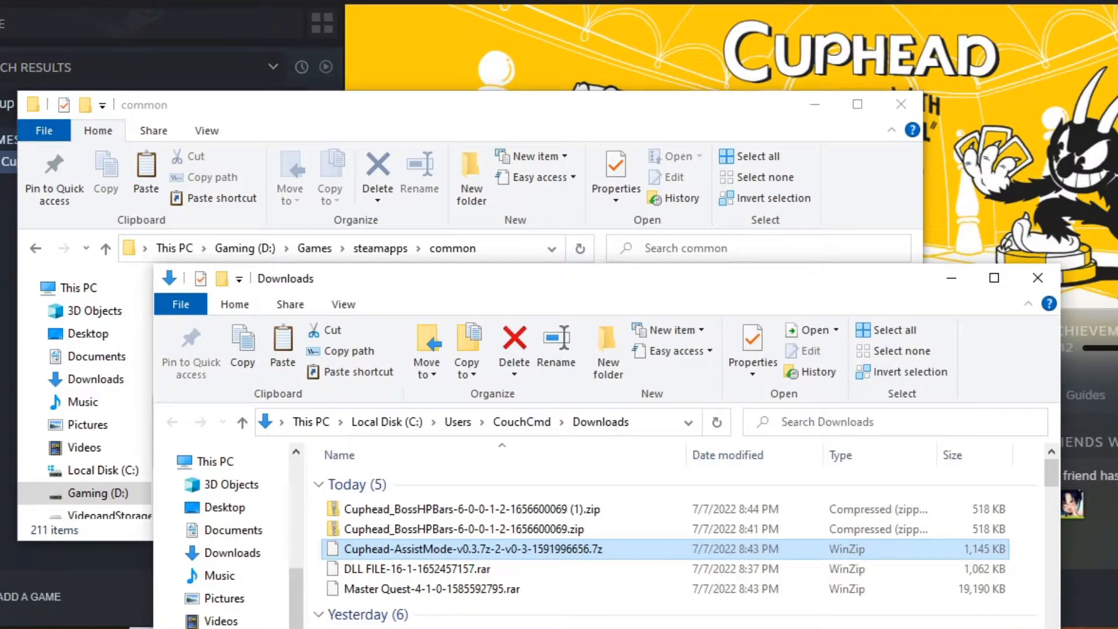
Open the Assist Mode .7z in 7-Zip and browse into v0.3 > Steam
right_click(471, 549)
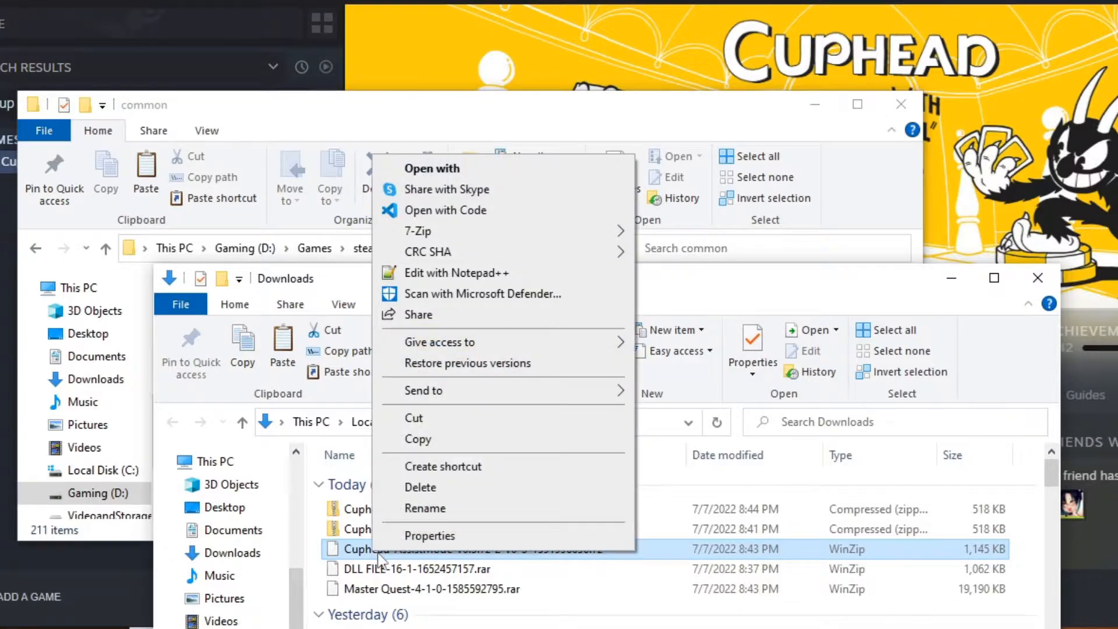
click(417, 230)
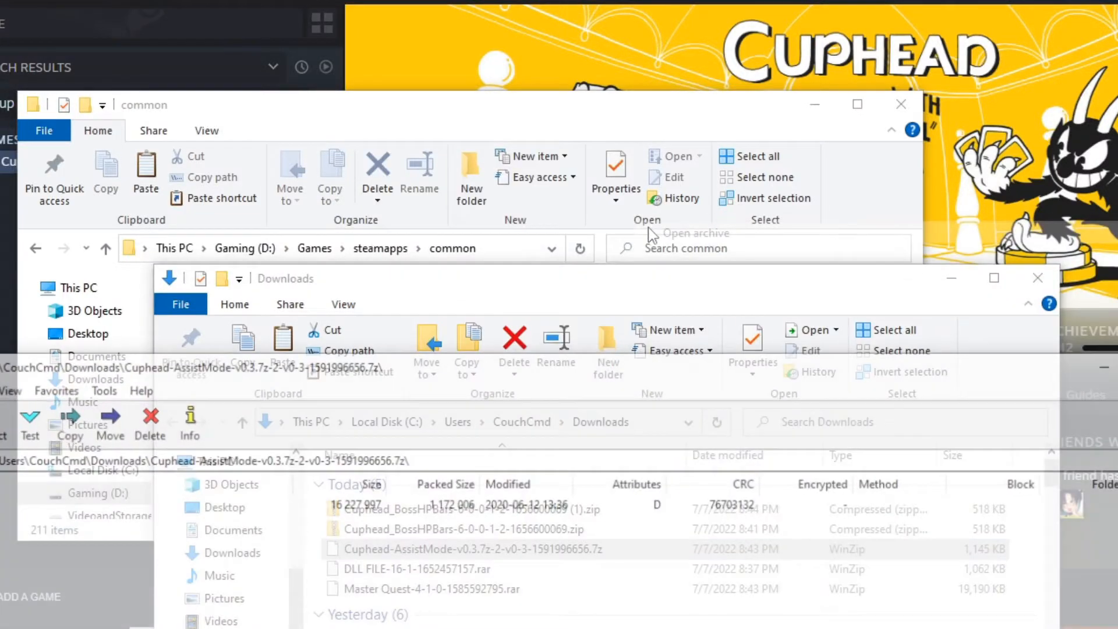
double_click(472, 548)
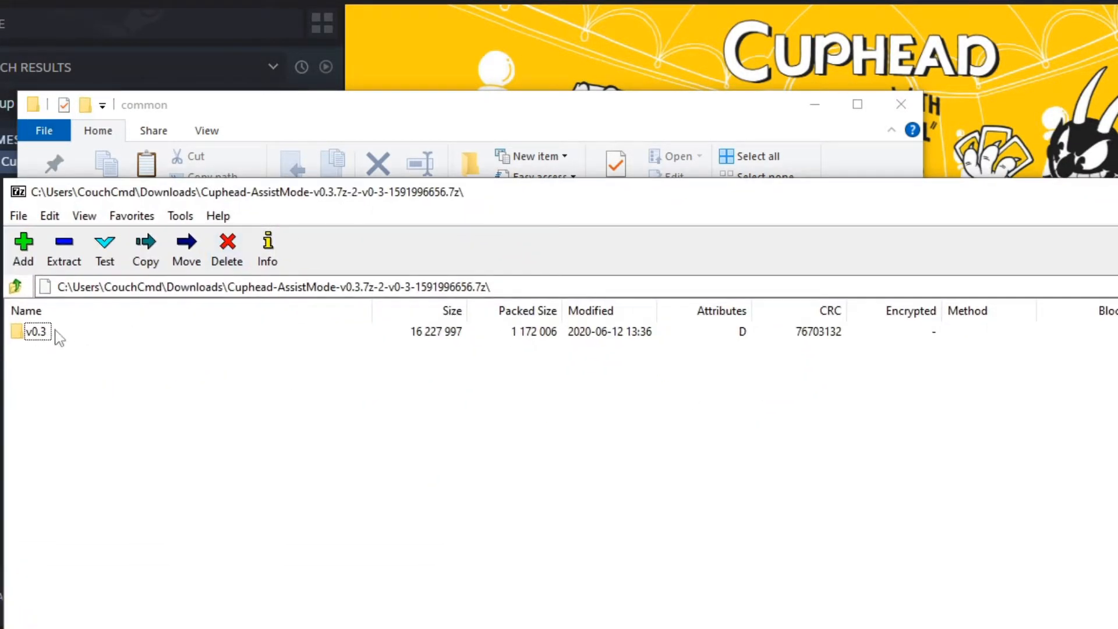
double_click(36, 331)
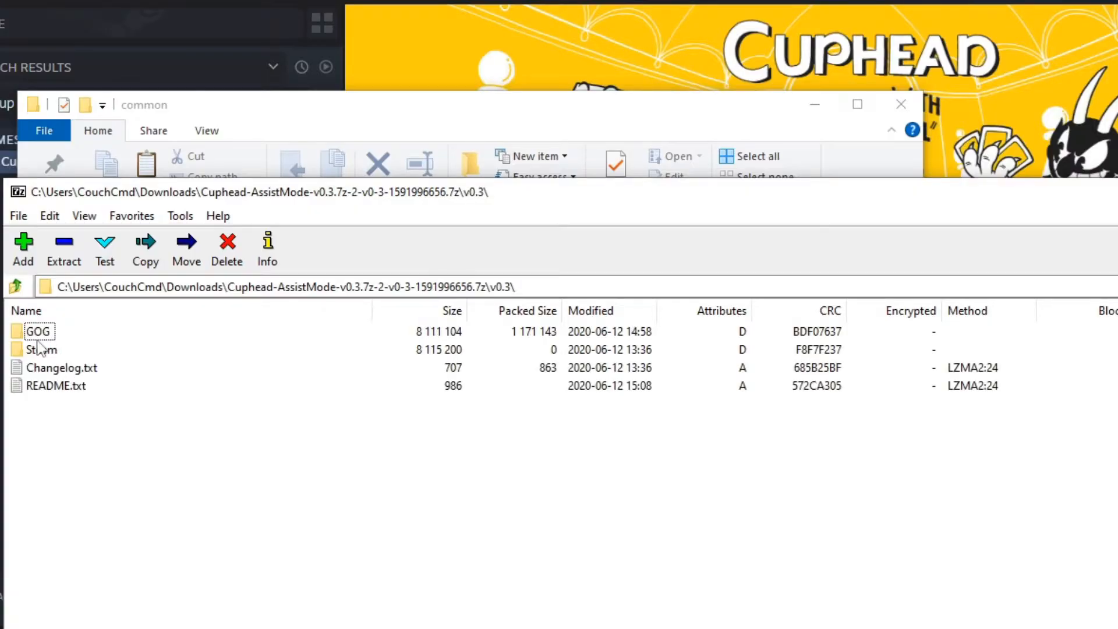
mouse_move(45, 370)
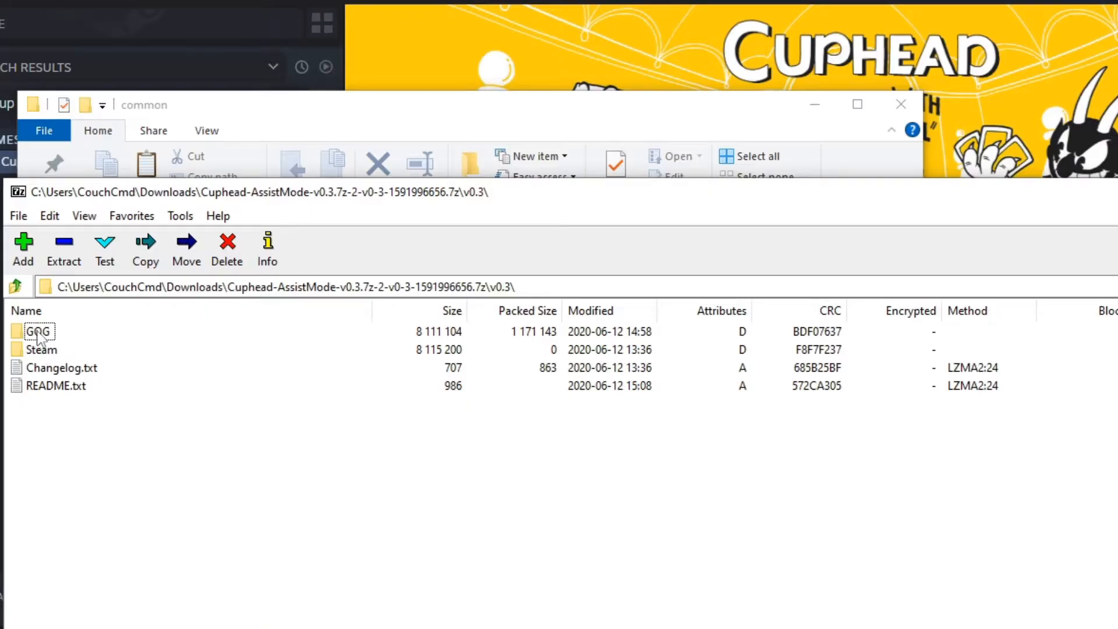
click(41, 350)
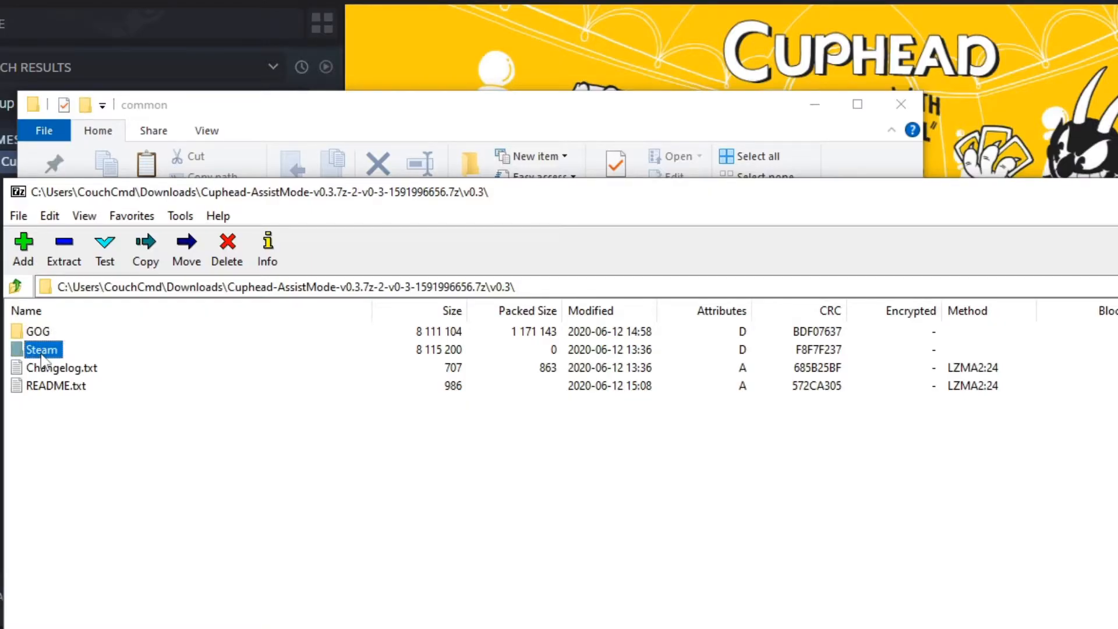
double_click(41, 350)
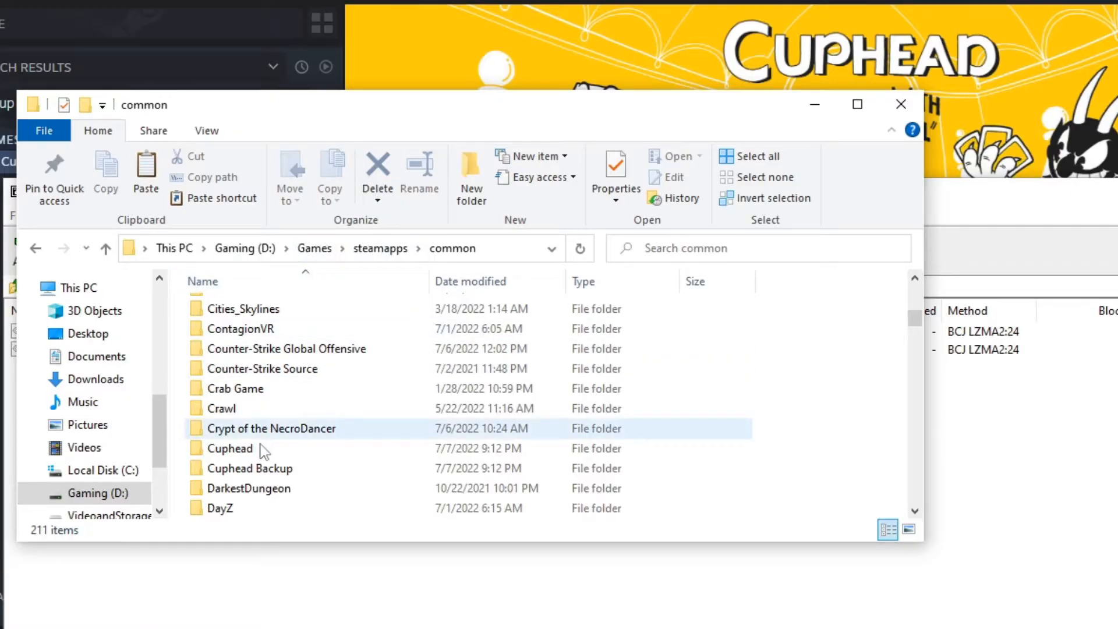
Navigate Explorer into Cuphead > Cuphead_Data > Managed
double_click(230, 447)
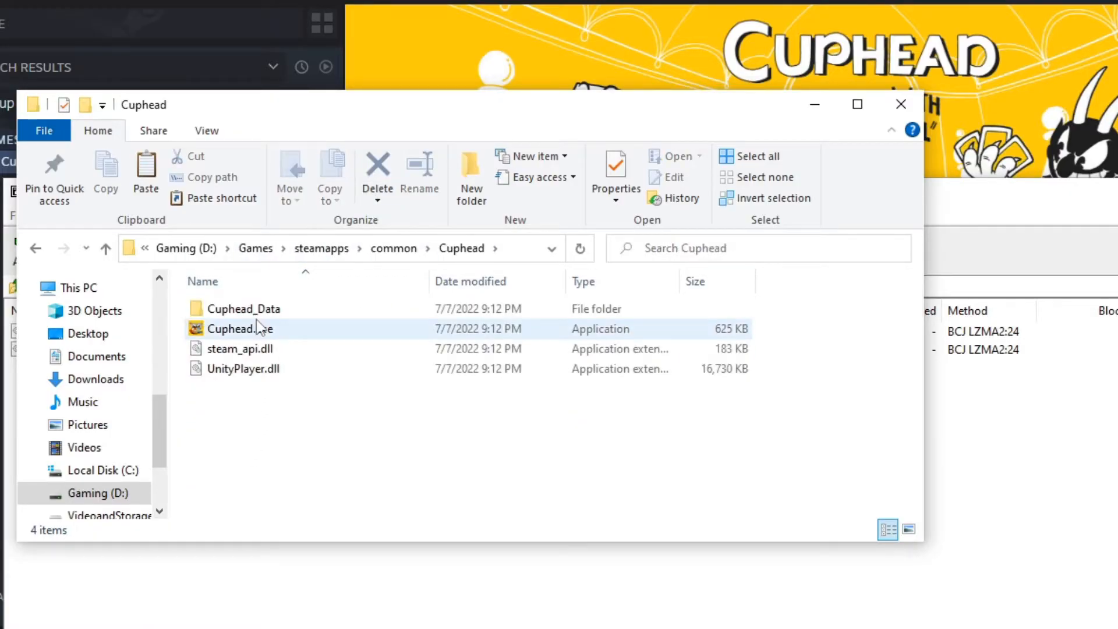
double_click(253, 308)
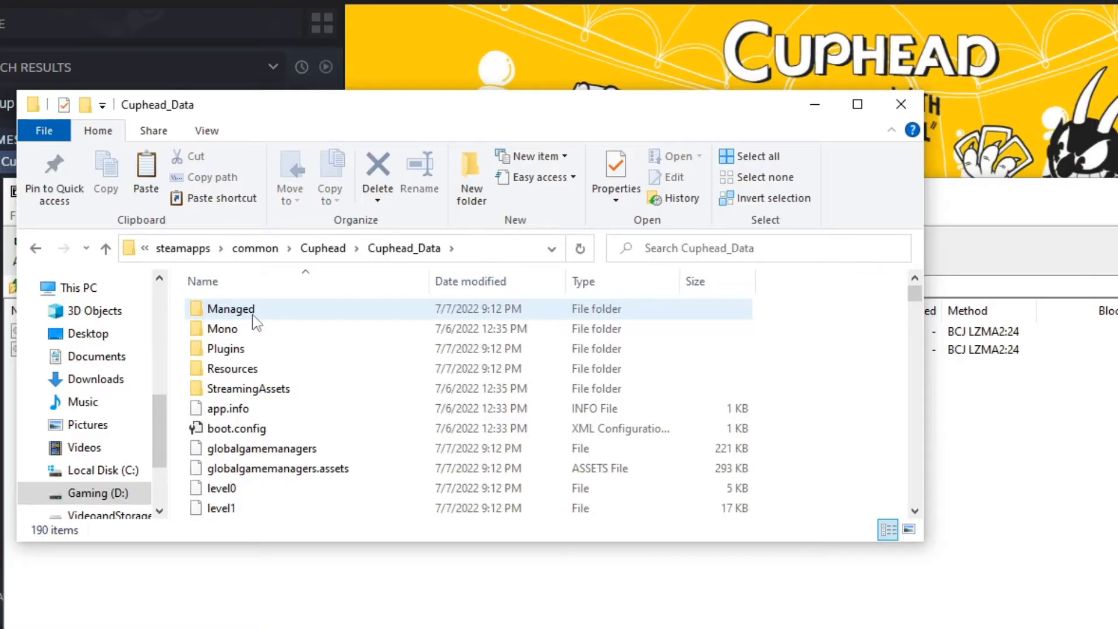
double_click(231, 308)
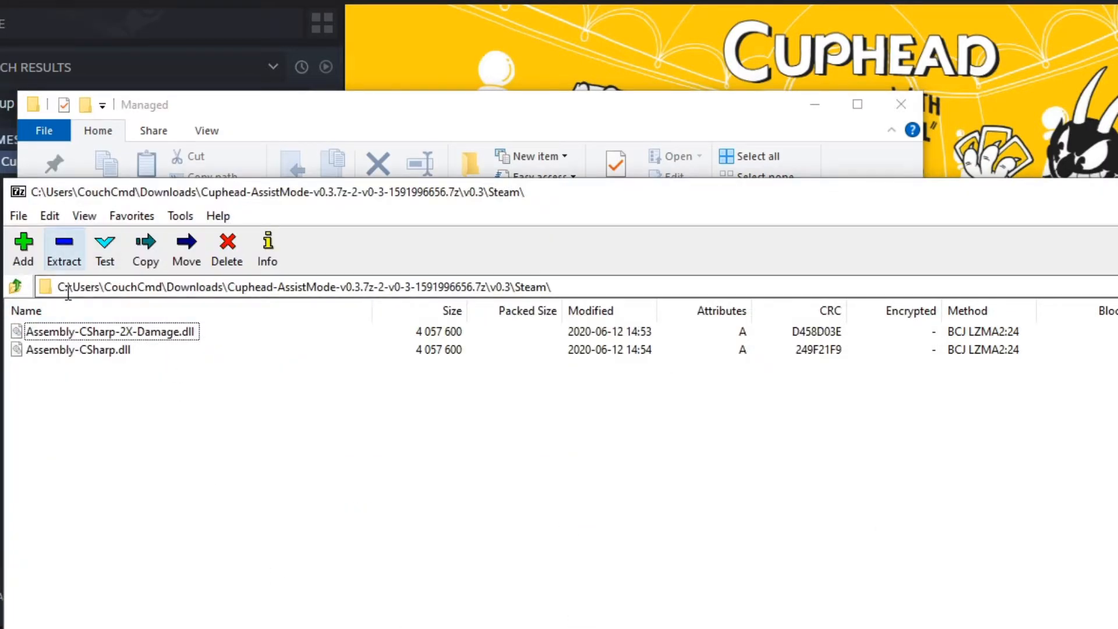
Copy both Assembly-CSharp DLLs into Managed with Yes to All, then close the Explorer windows
click(144, 249)
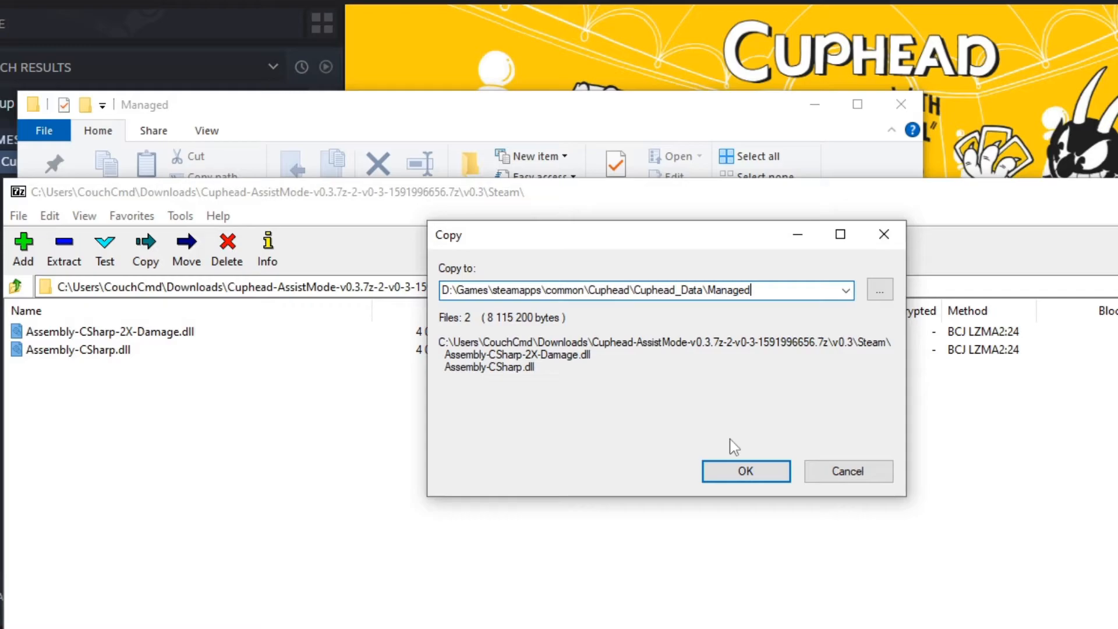
click(745, 471)
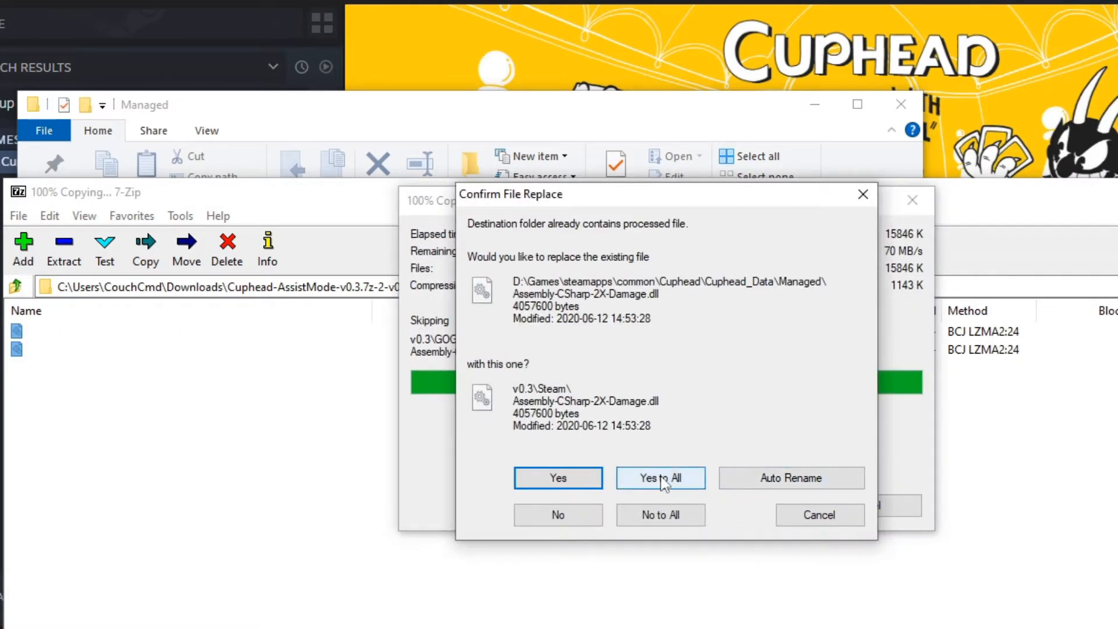
click(659, 478)
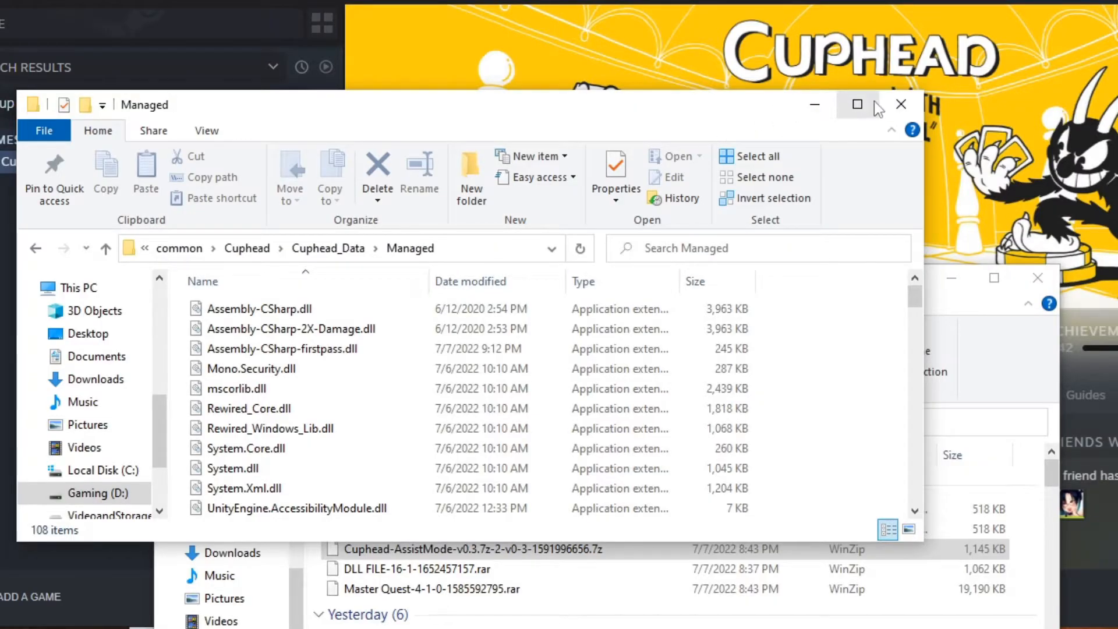
click(900, 103)
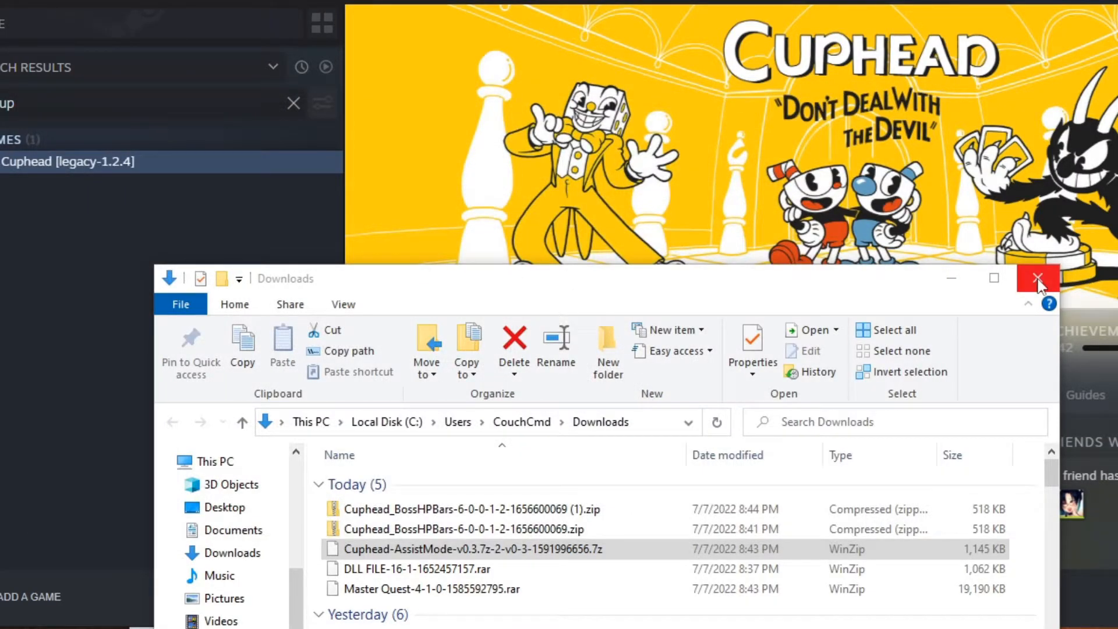
click(1037, 278)
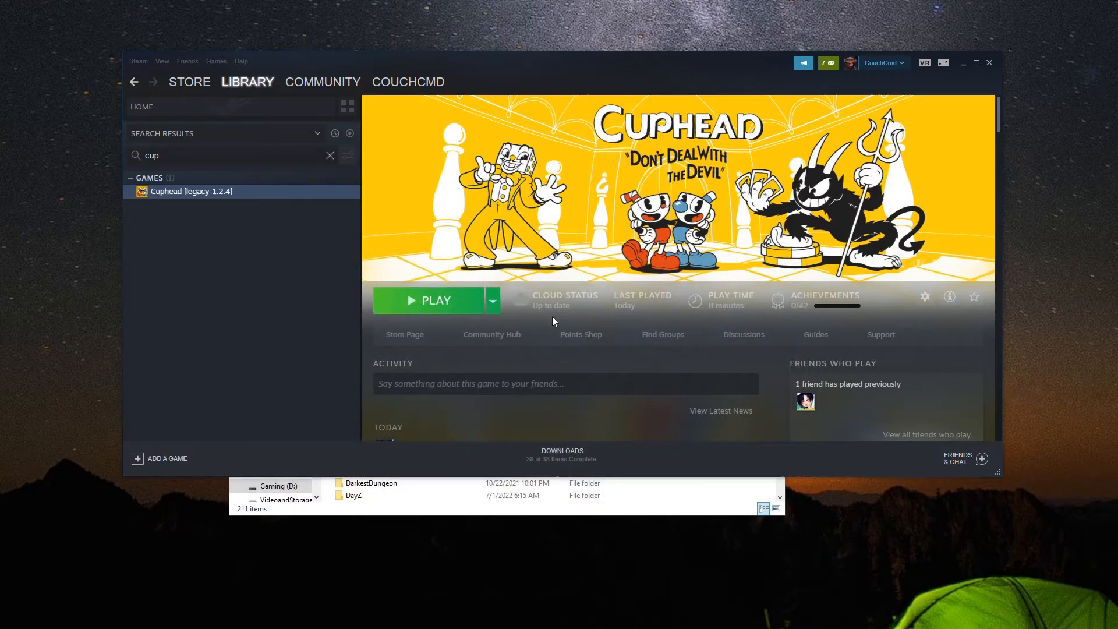
Launch Cuphead [legacy-1.2.4] from the Steam library
click(433, 301)
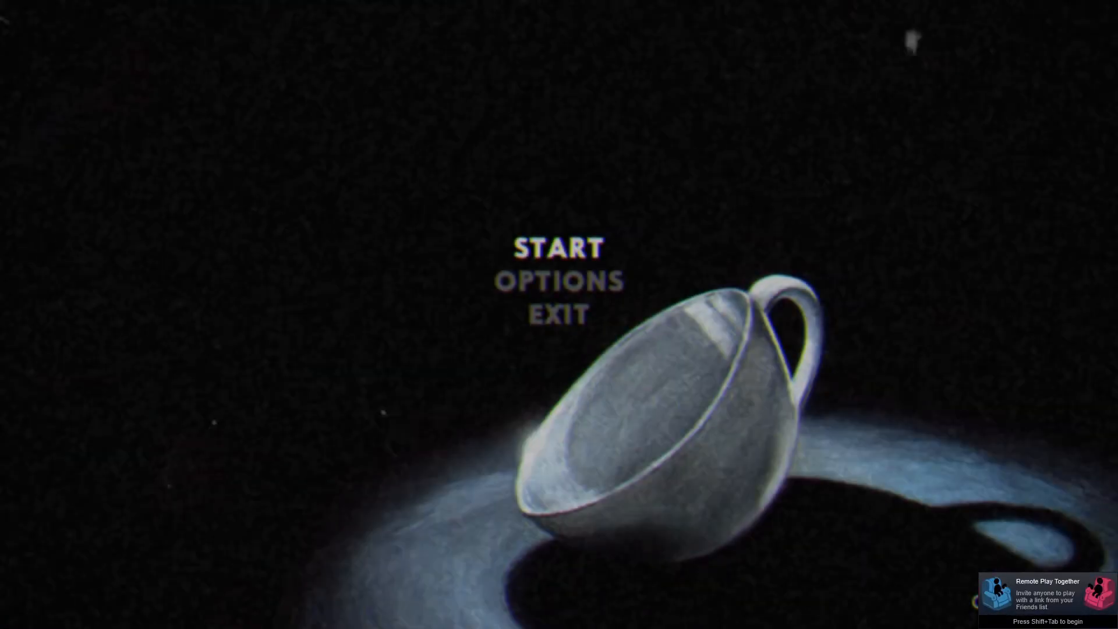
Start a save and walk the character around Elder Kettle's house with HP 6 shown
click(558, 247)
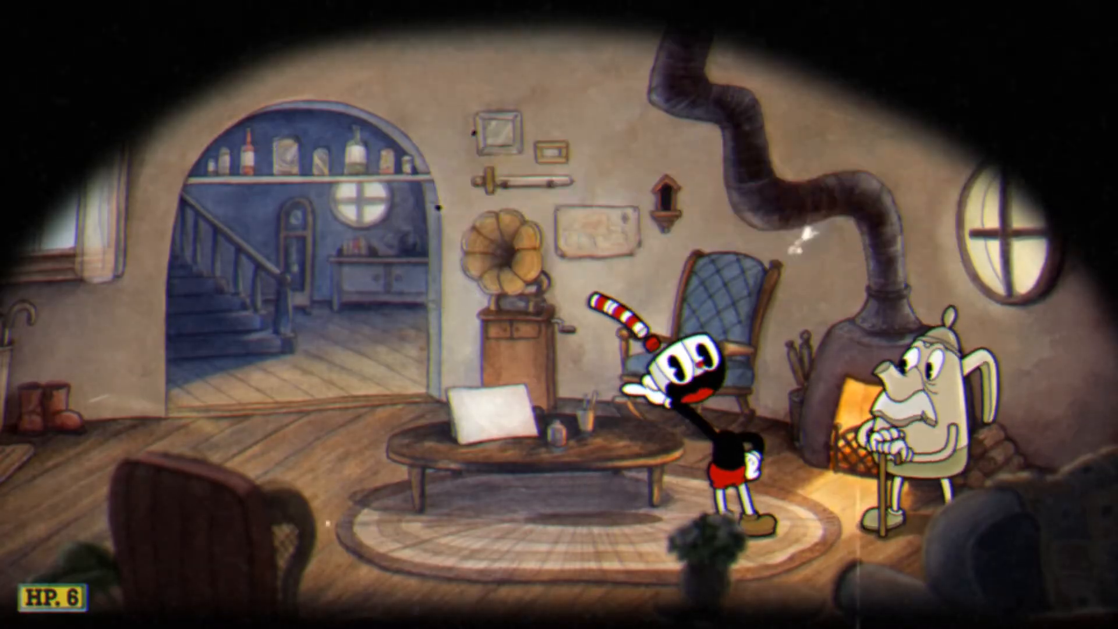
key(left)
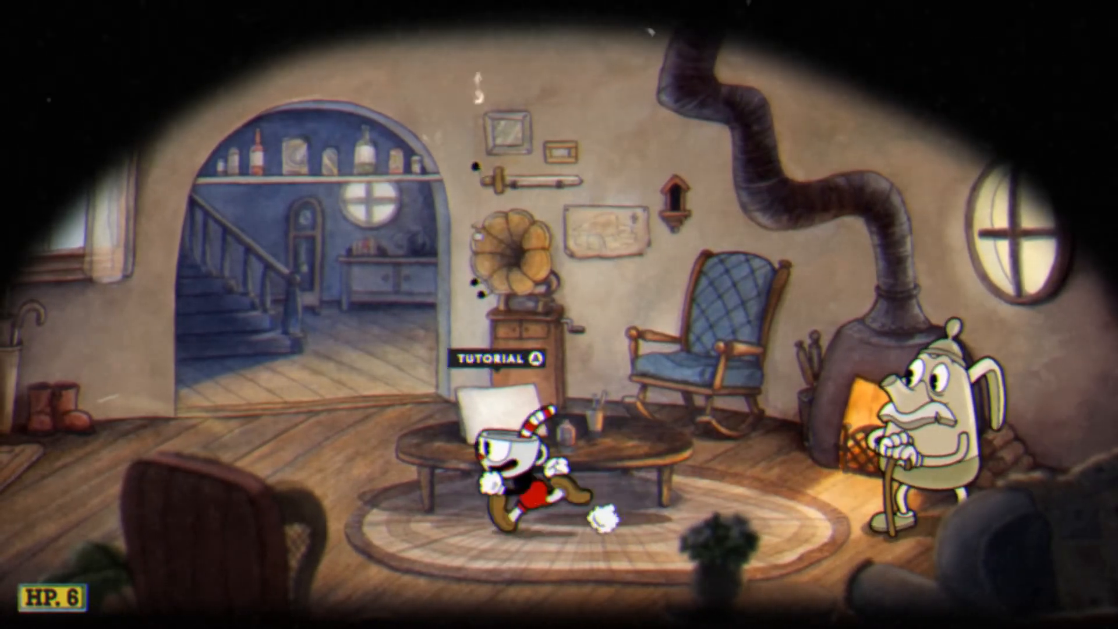